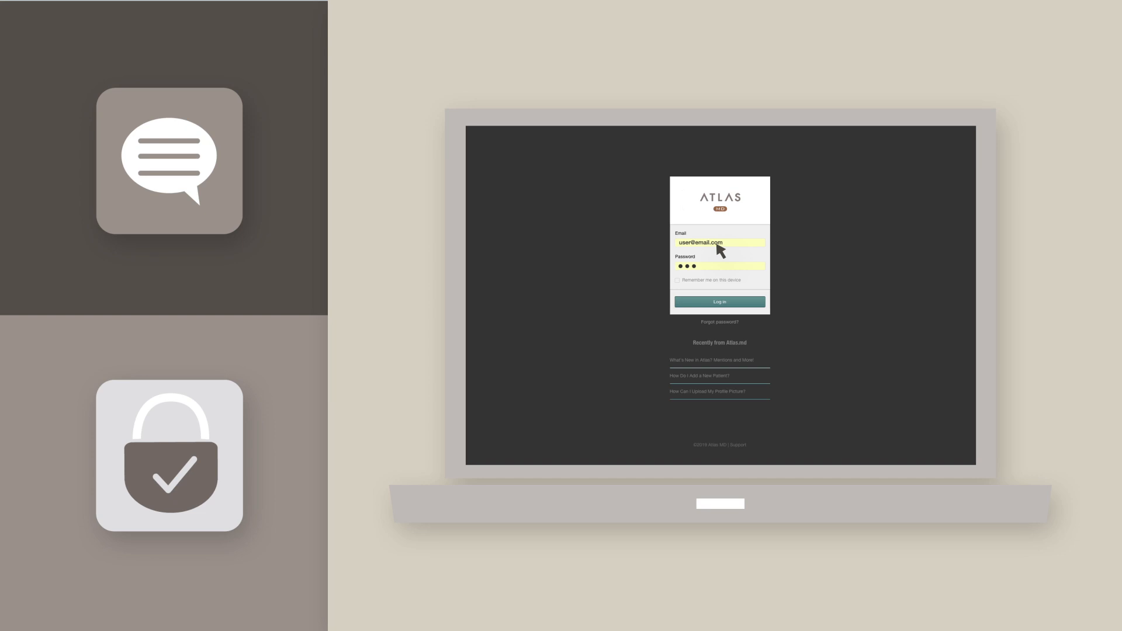
mouse_move(726, 278)
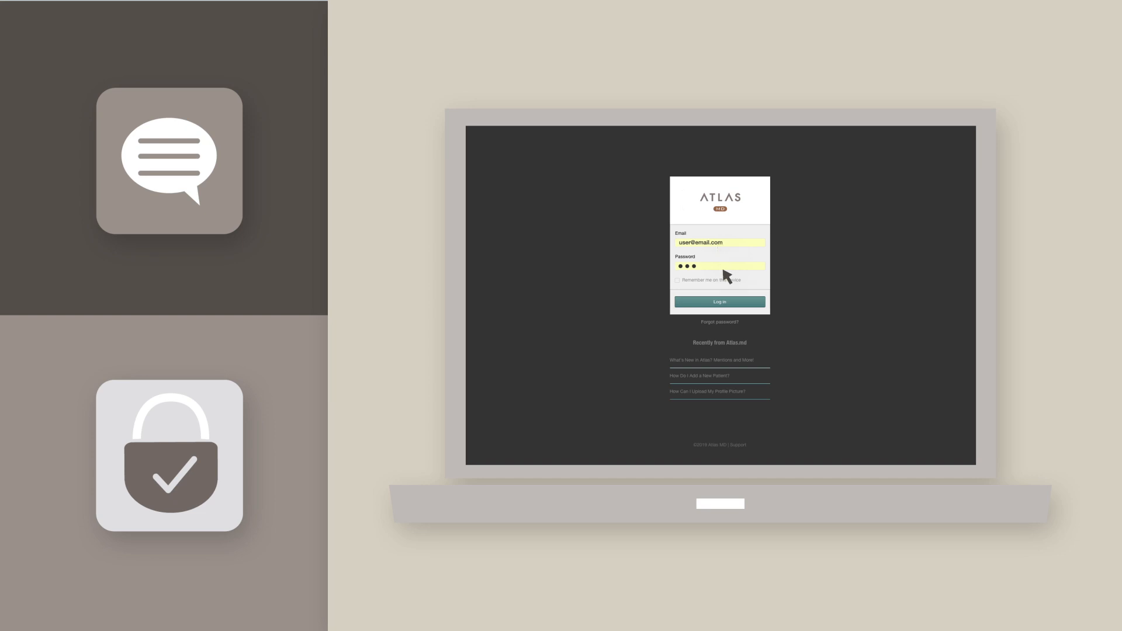
Sign in and confirm the security code to reach the Atlas dashboard
click(718, 302)
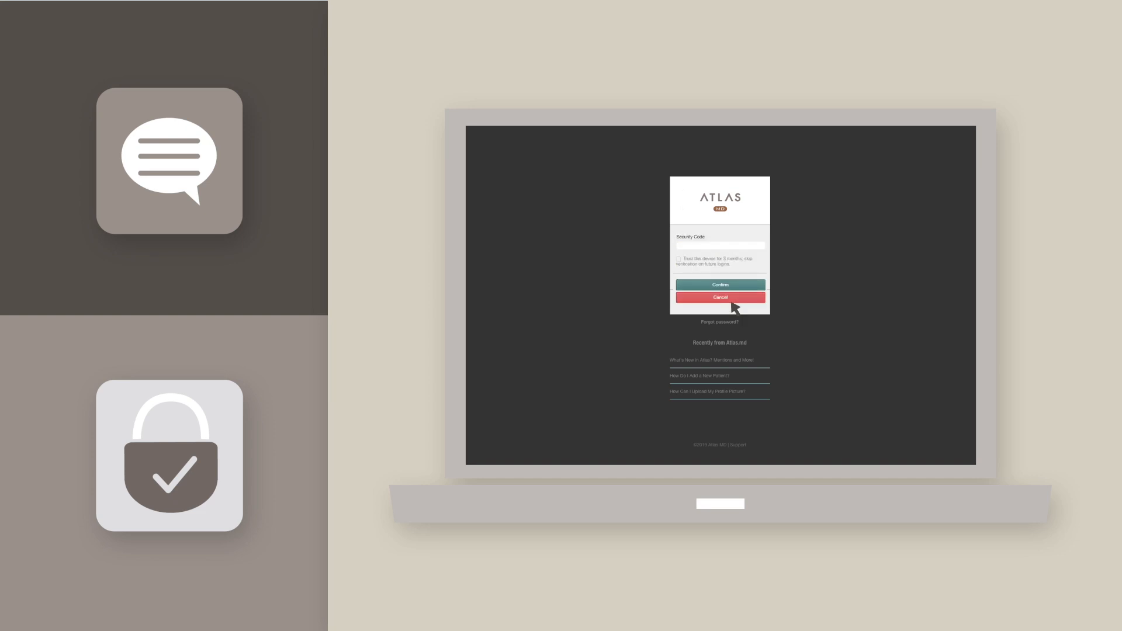
mouse_move(710, 253)
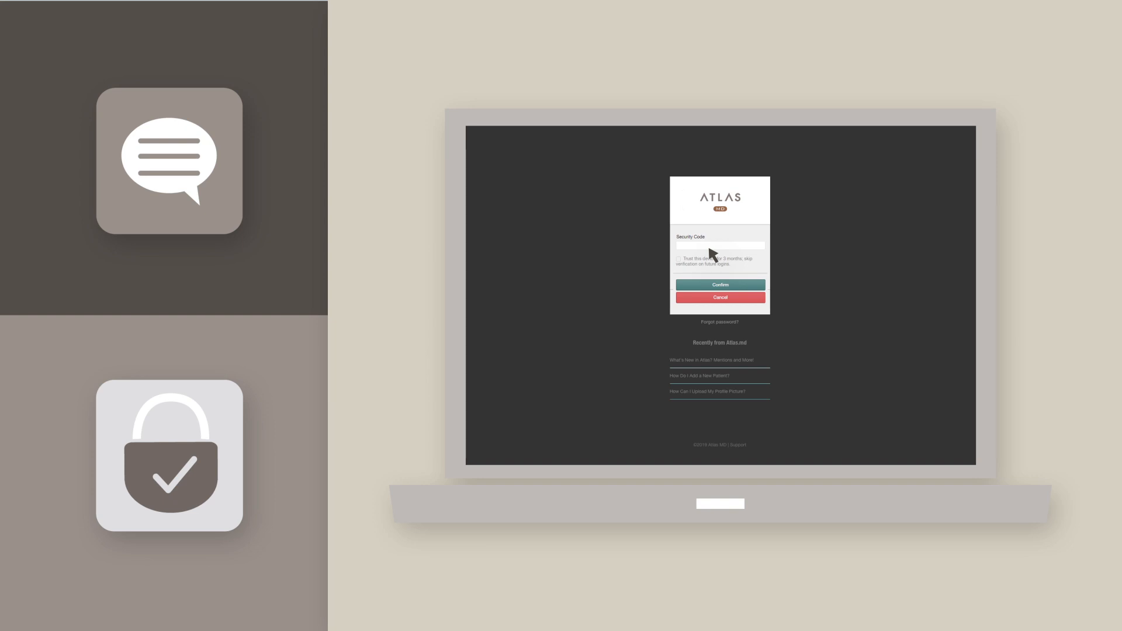
click(719, 285)
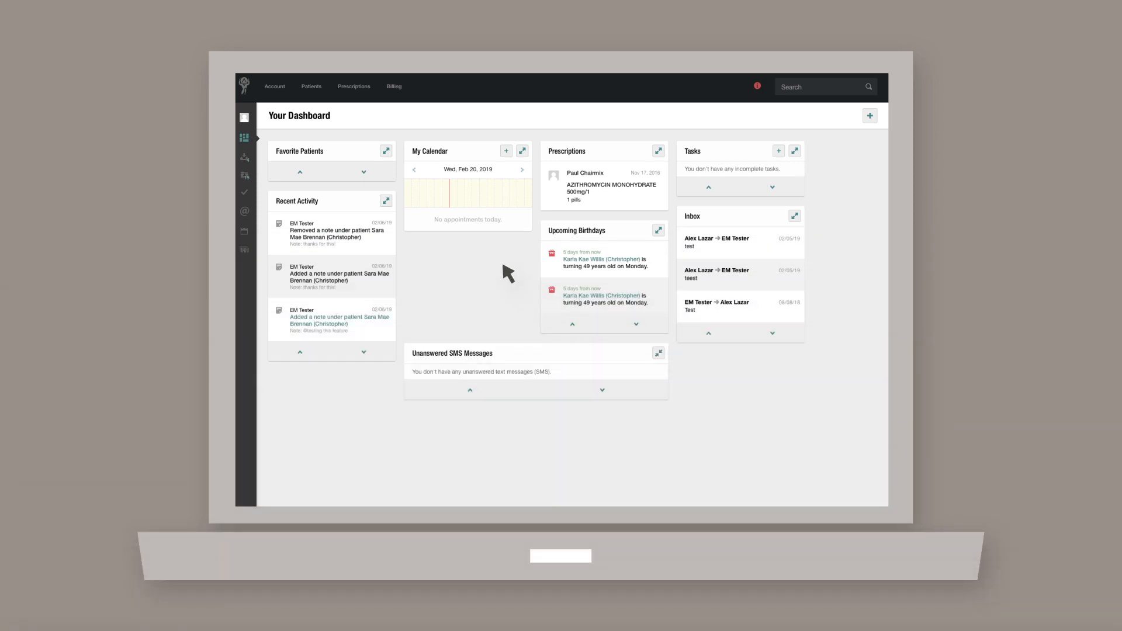
Go to the account settings page from the Account options
click(274, 87)
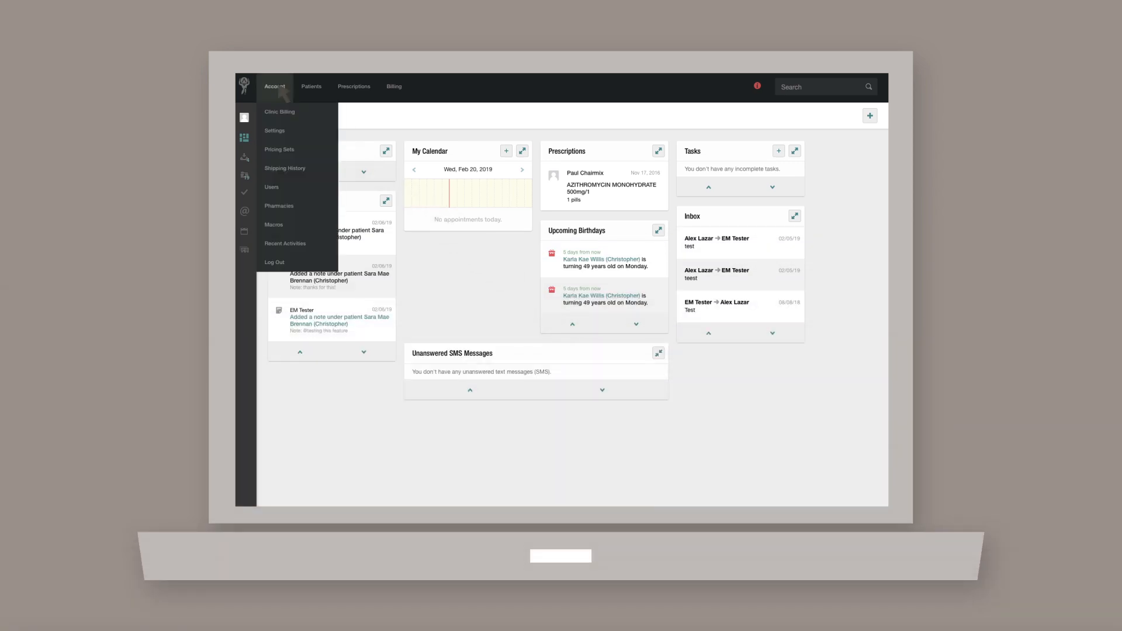
click(274, 130)
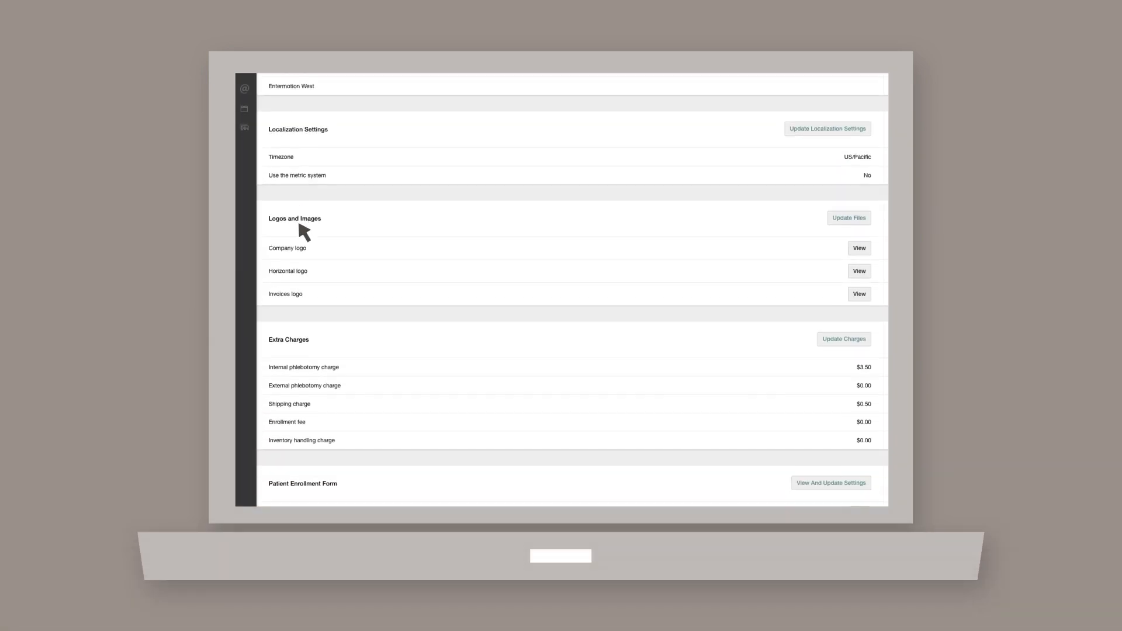
Edit Security Options and list the Two-Step Authentication choices: Disabled, Authenticator App, SMS
scroll(down, 3)
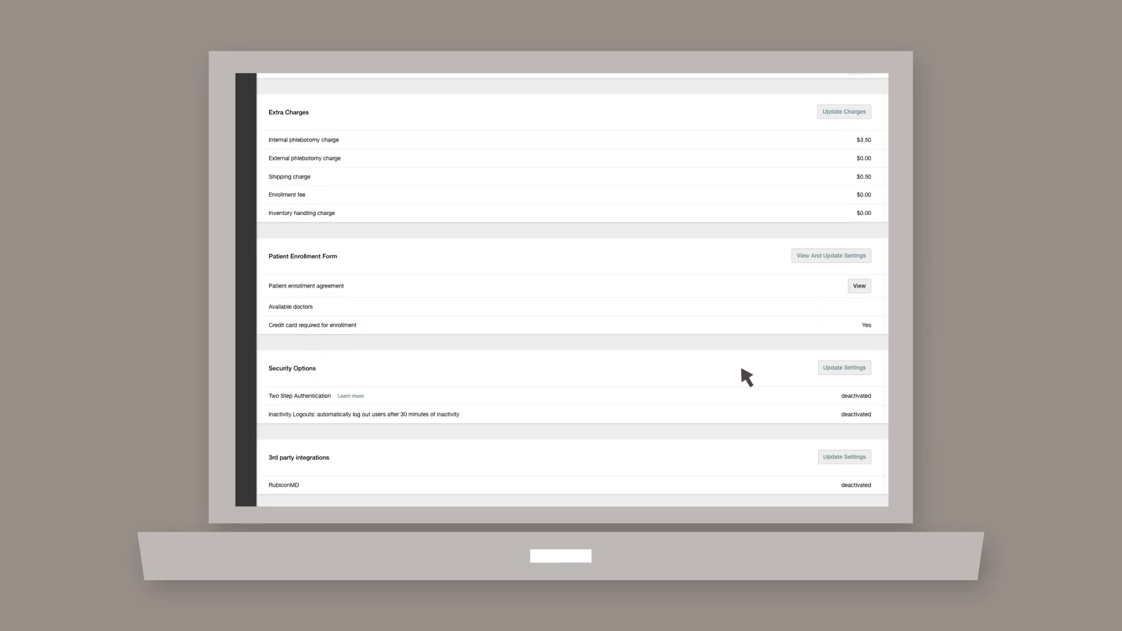
click(843, 367)
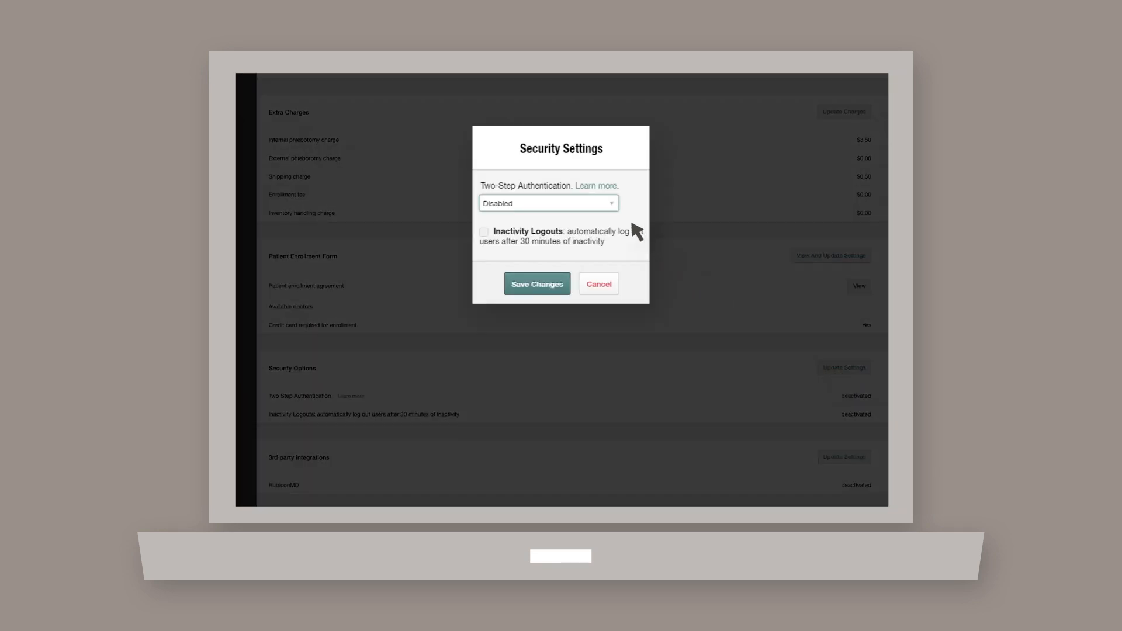
mouse_move(611, 209)
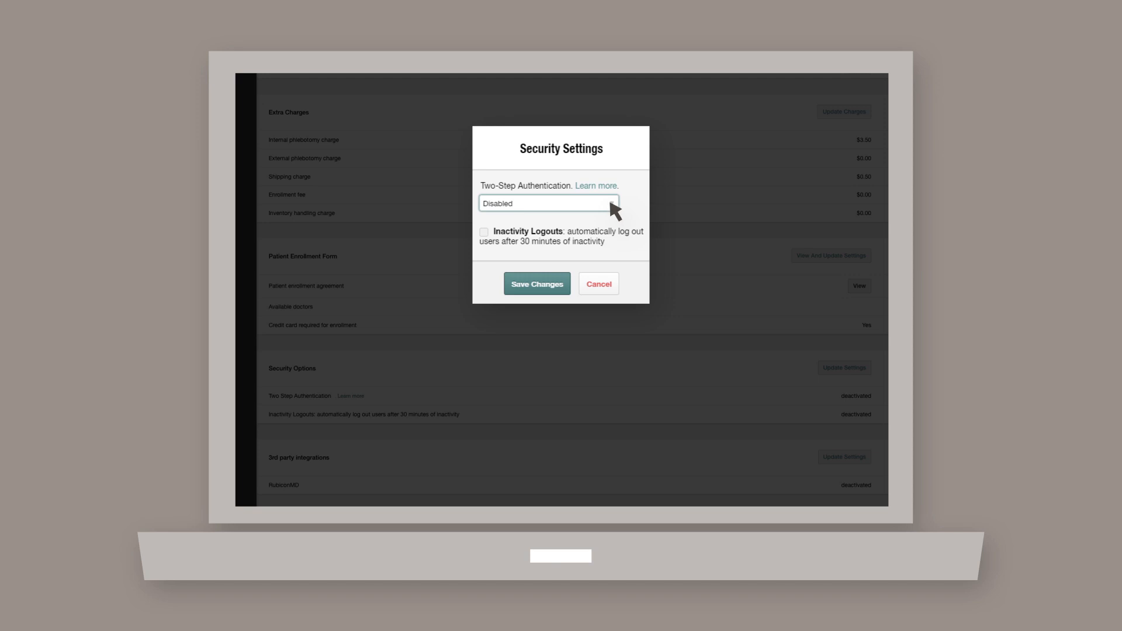
click(548, 204)
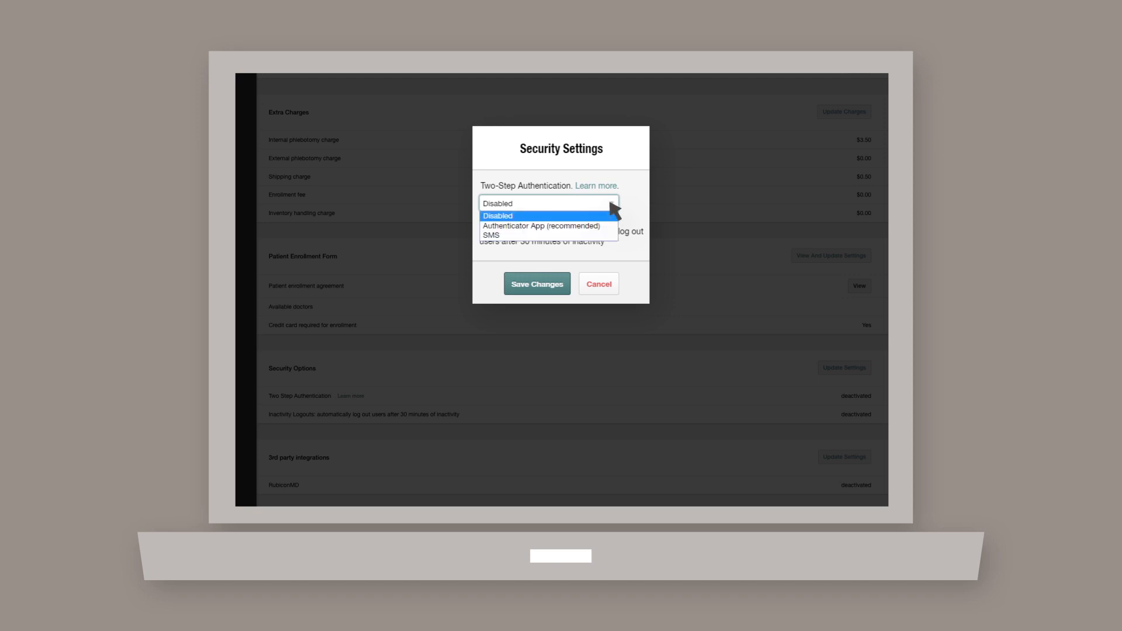